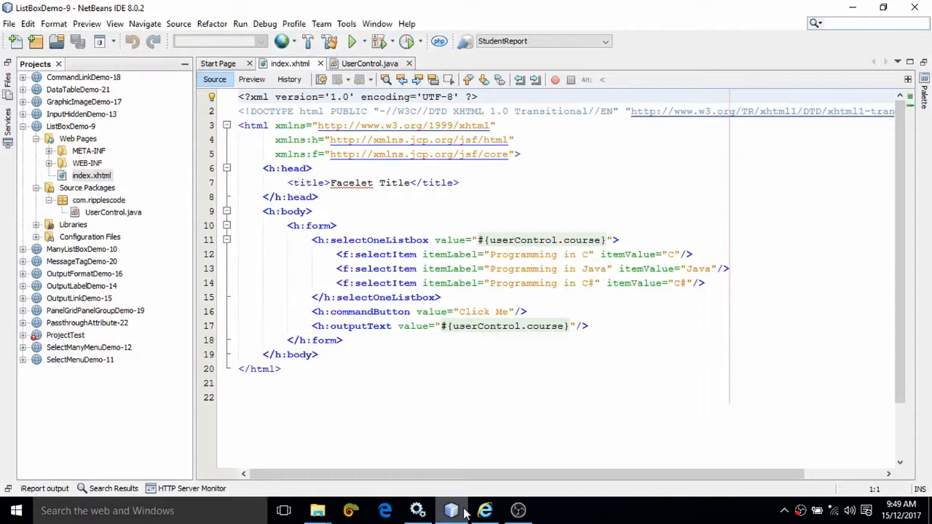
Review the selectOneListbox element and its selectItem lines in index.xhtml
{"action": "left_click", "coordinate": [867, 23]}
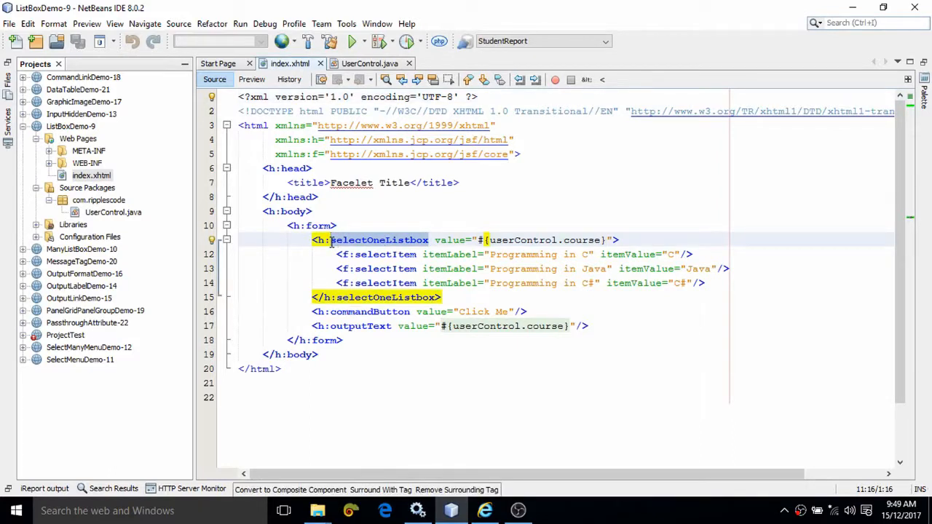
{"action": "left_click", "coordinate": [312, 269]}
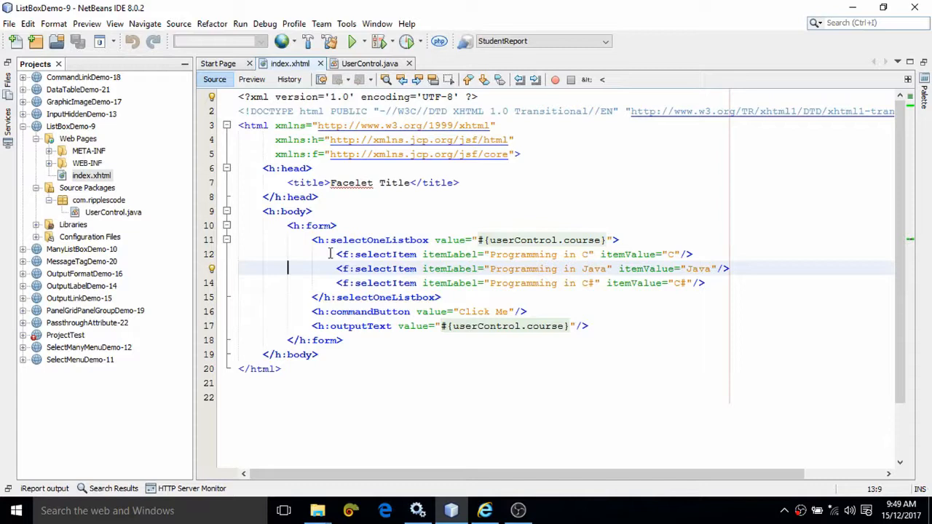
{"action": "left_click_drag", "start_coordinate": [335, 268], "coordinate": [335, 255]}
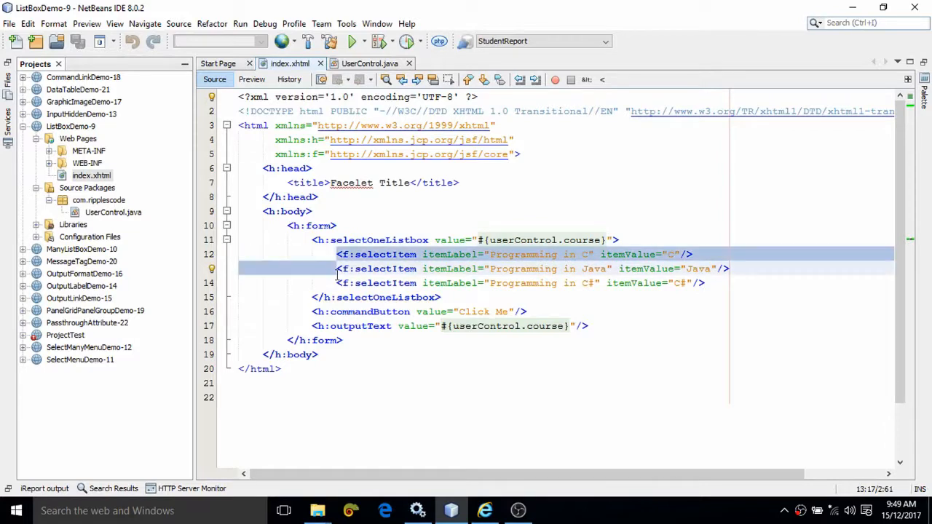
{"action": "left_click", "coordinate": [335, 269]}
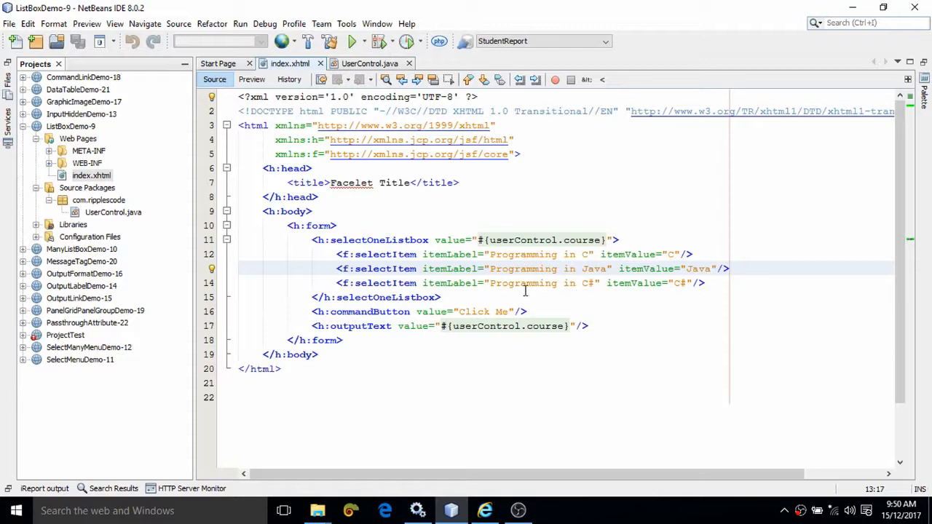
{"action": "left_click", "coordinate": [337, 269]}
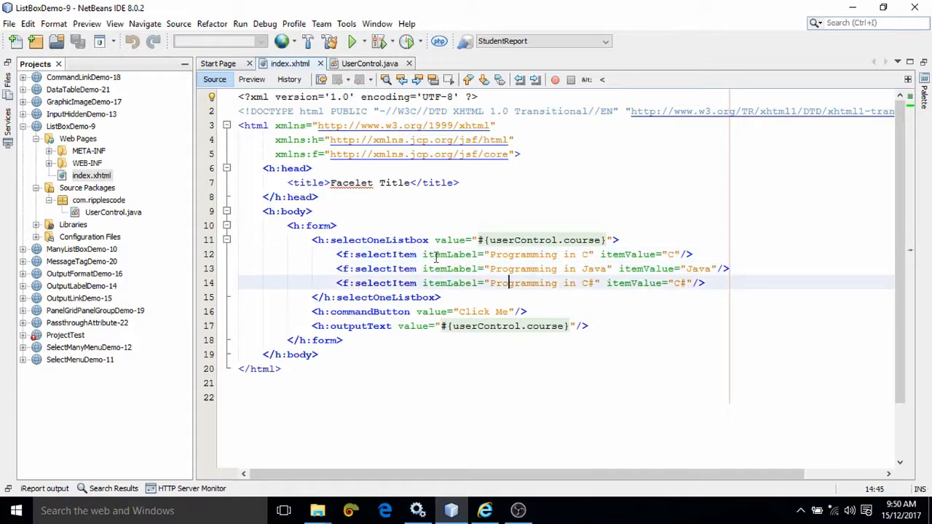
{"action": "mouse_move", "coordinate": [468, 312]}
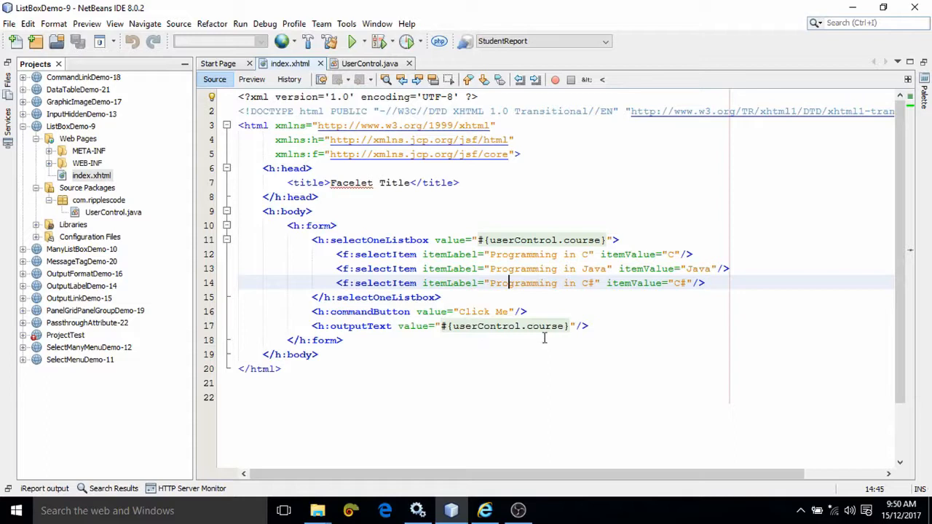
Compare the outputText 'course' value with the UserControl.java bean source
{"action": "double_click", "coordinate": [545, 326]}
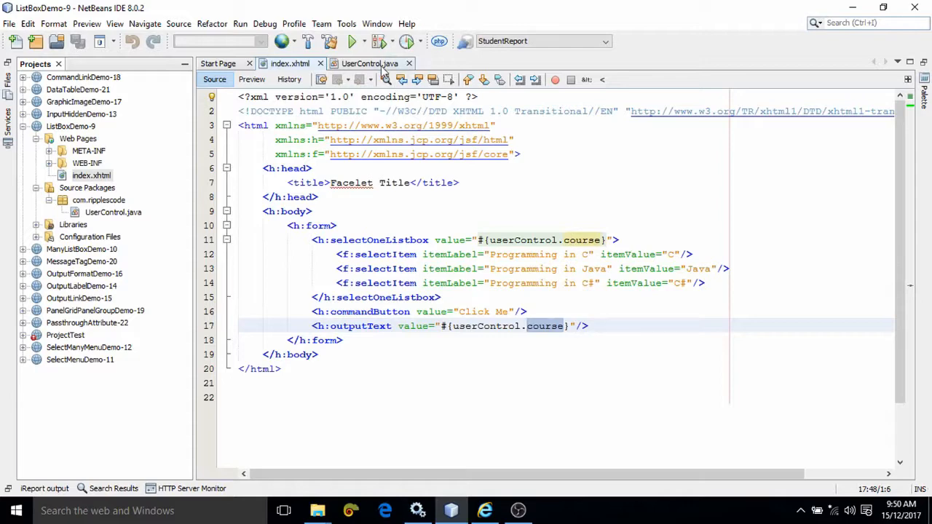
{"action": "left_click", "coordinate": [369, 64]}
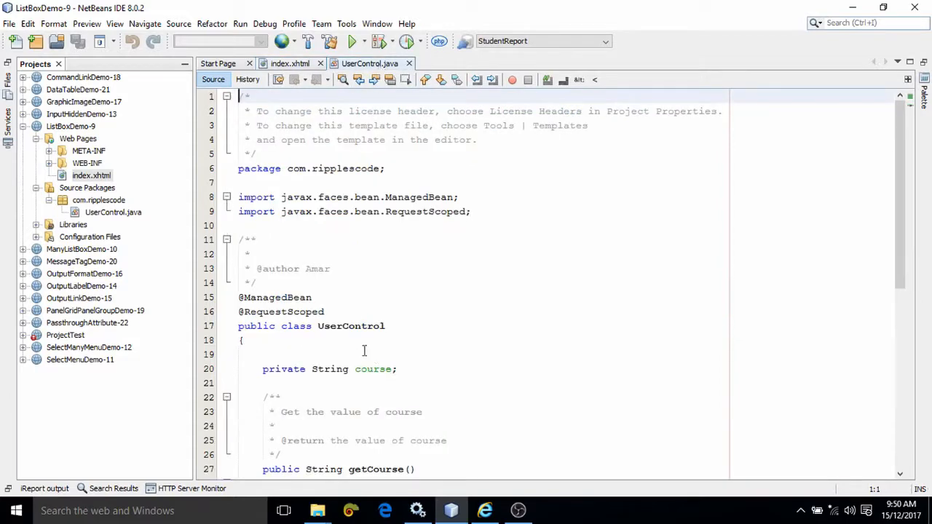
{"action": "scroll", "scroll_direction": "down", "scroll_amount": 3}
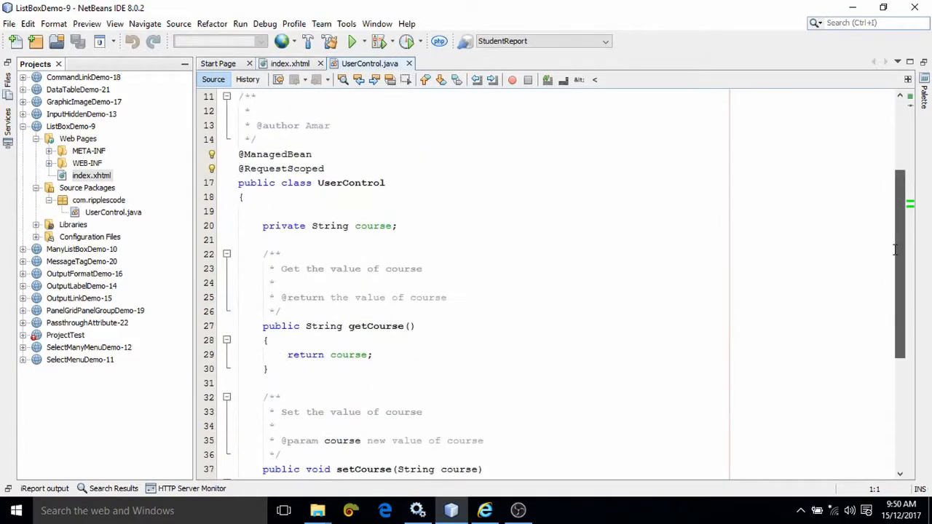
{"action": "scroll", "scroll_direction": "down", "scroll_amount": 3}
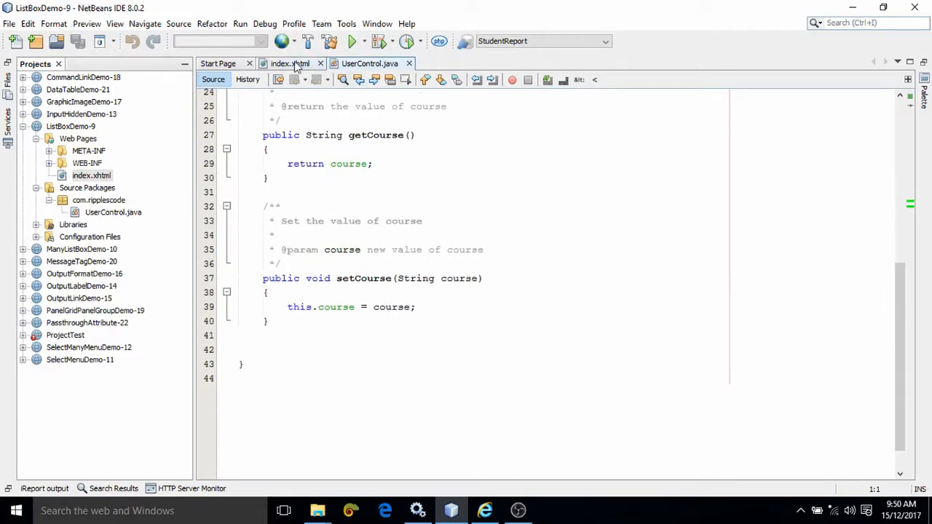
{"action": "left_click", "coordinate": [290, 64]}
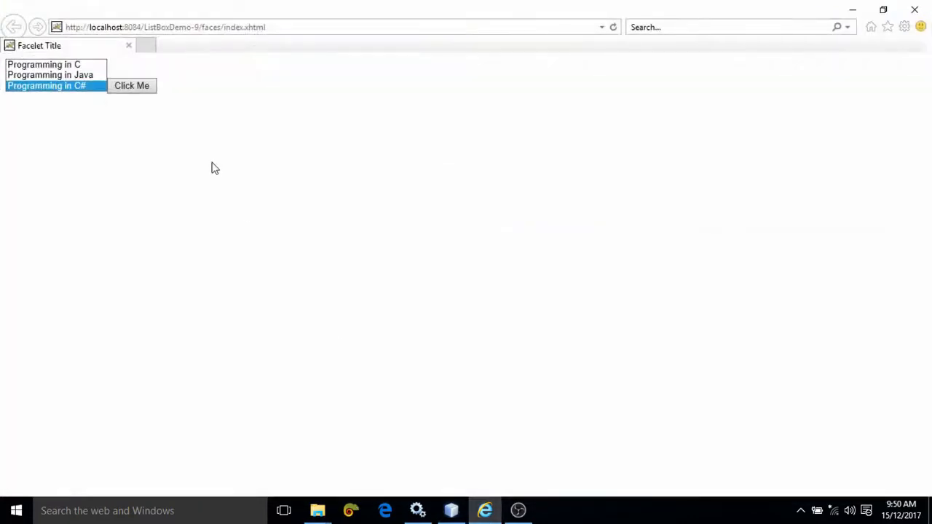
In the running page, submit Programming in C so C appears beside Click Me
{"action": "left_click", "coordinate": [50, 75]}
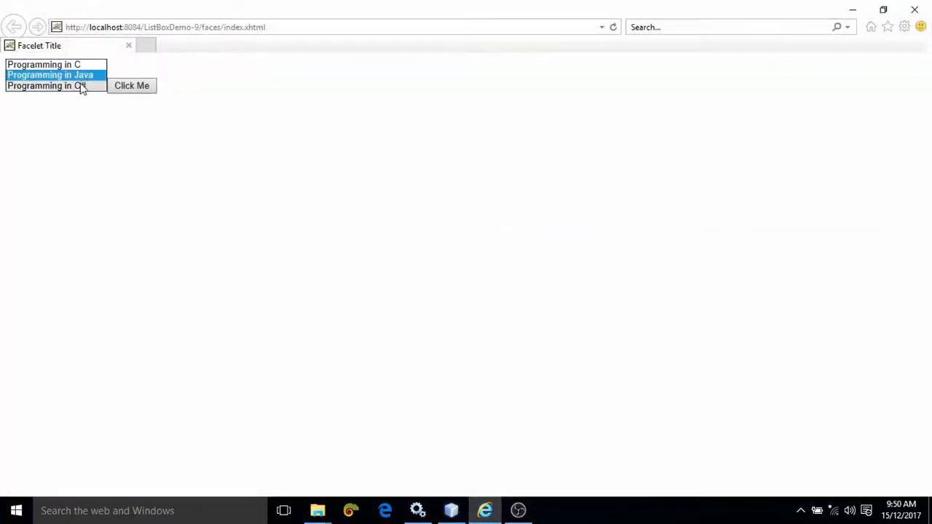
{"action": "left_click", "coordinate": [43, 64]}
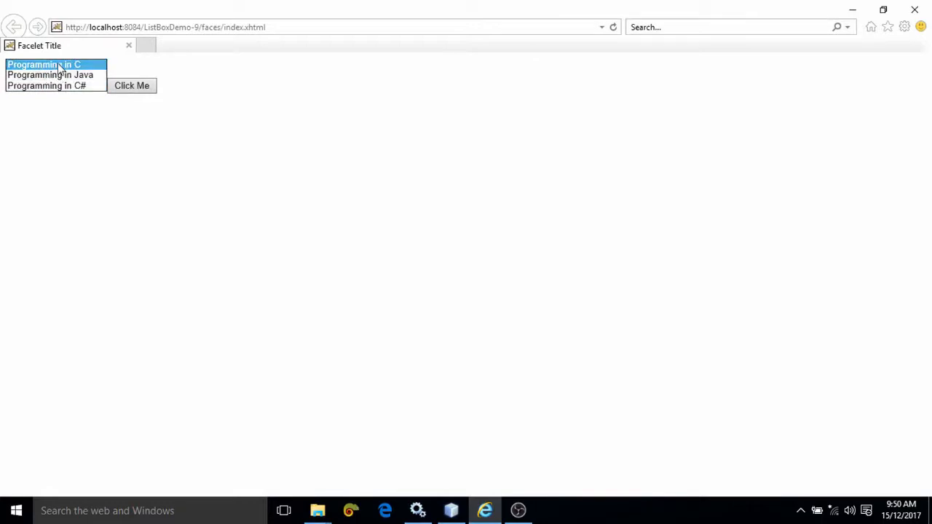
{"action": "left_click", "coordinate": [131, 85]}
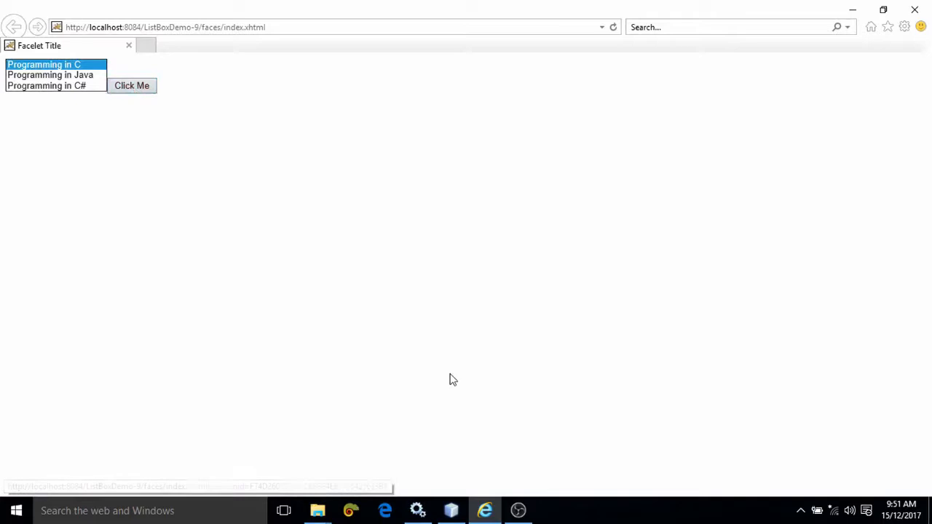
{"action": "left_click", "coordinate": [451, 510]}
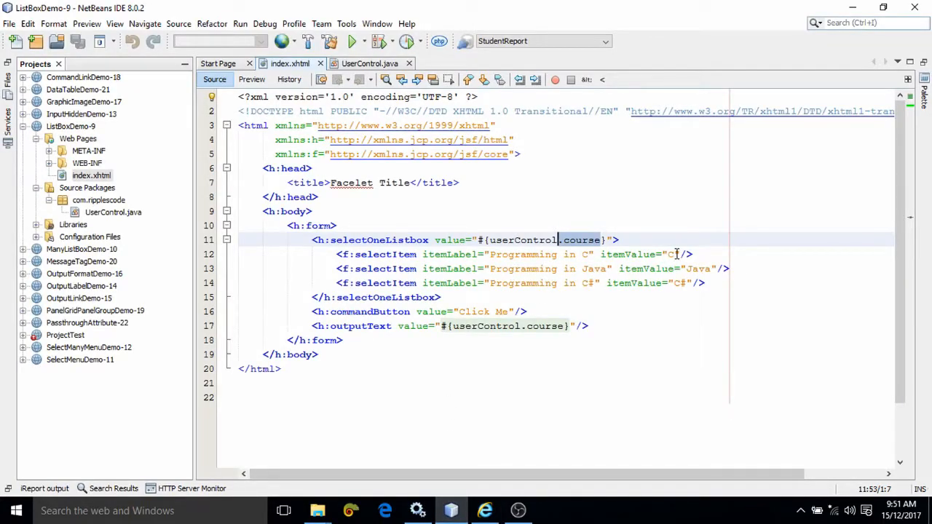
{"action": "left_click", "coordinate": [355, 41]}
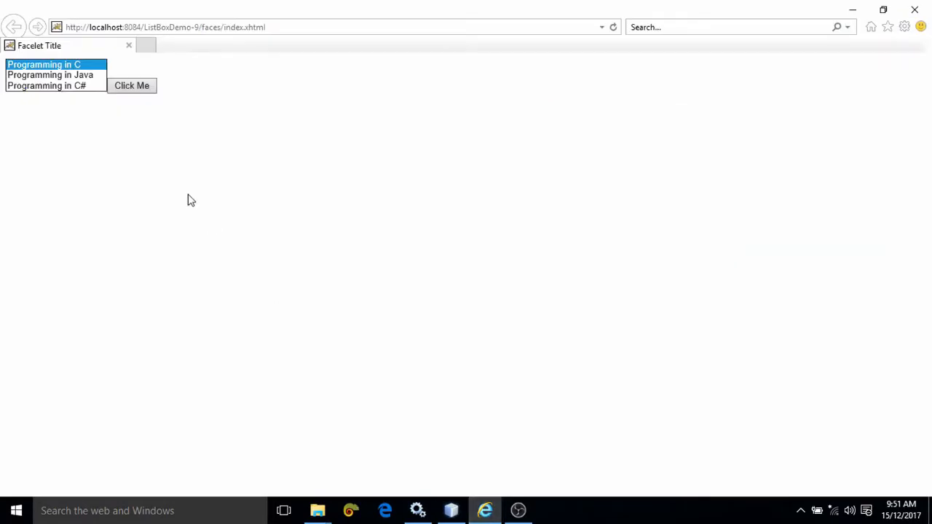
{"action": "left_click", "coordinate": [132, 86]}
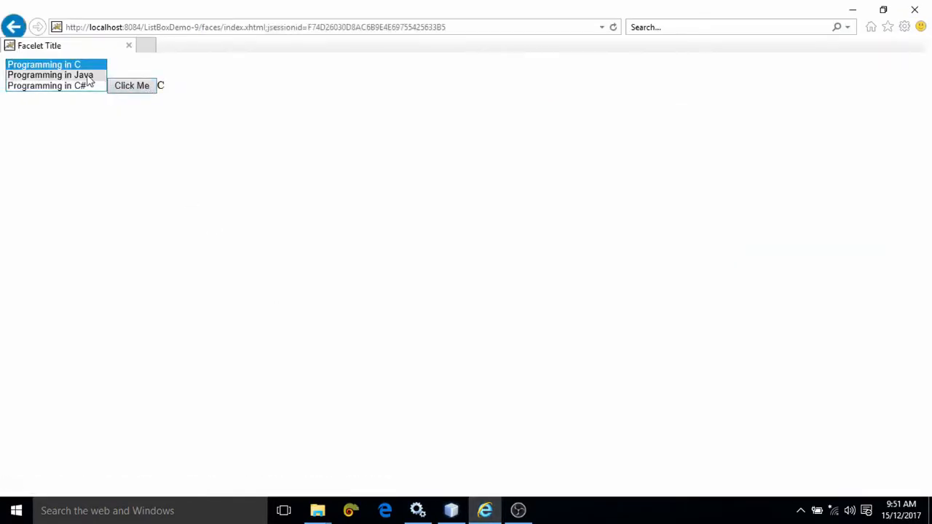
Submit Programming in Java, then Programming in C#, and return to the IDE
{"action": "left_click", "coordinate": [50, 74]}
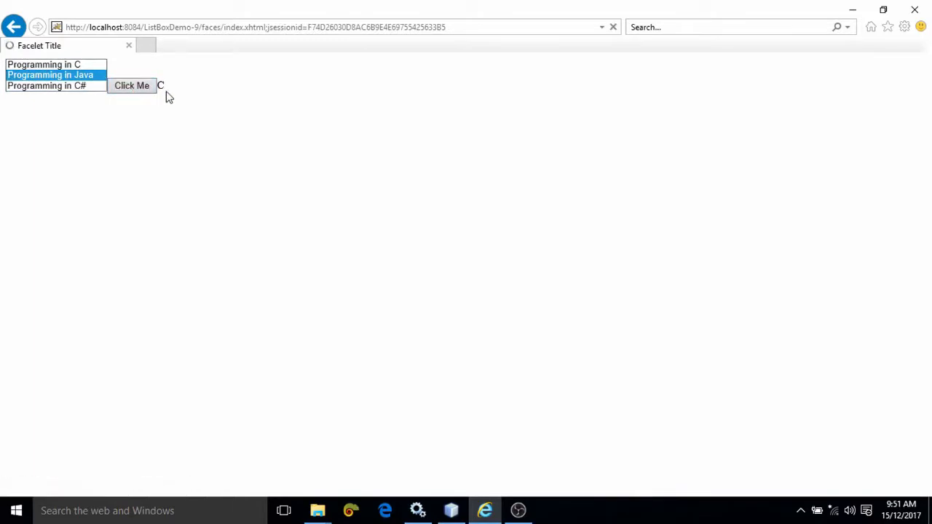
{"action": "mouse_move", "coordinate": [167, 91]}
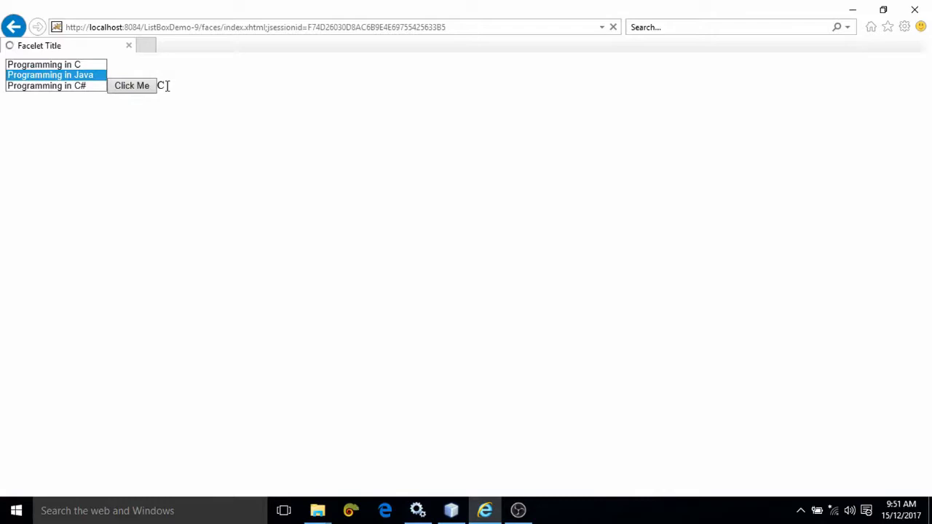
{"action": "left_click", "coordinate": [131, 86]}
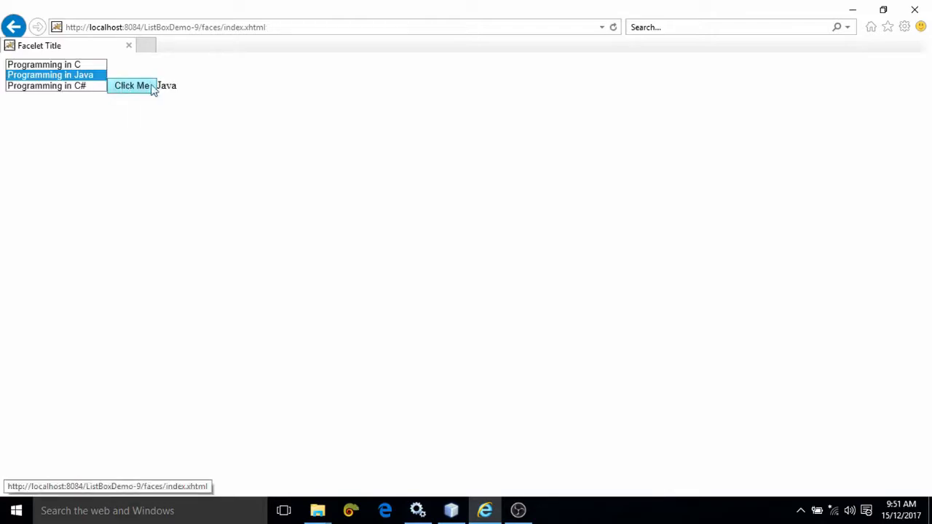
{"action": "left_click", "coordinate": [46, 86]}
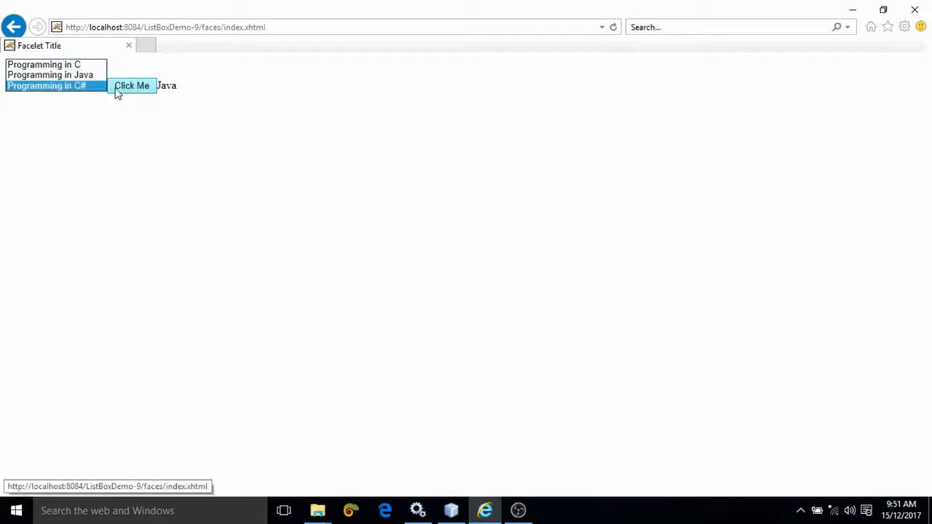
{"action": "left_click", "coordinate": [131, 86]}
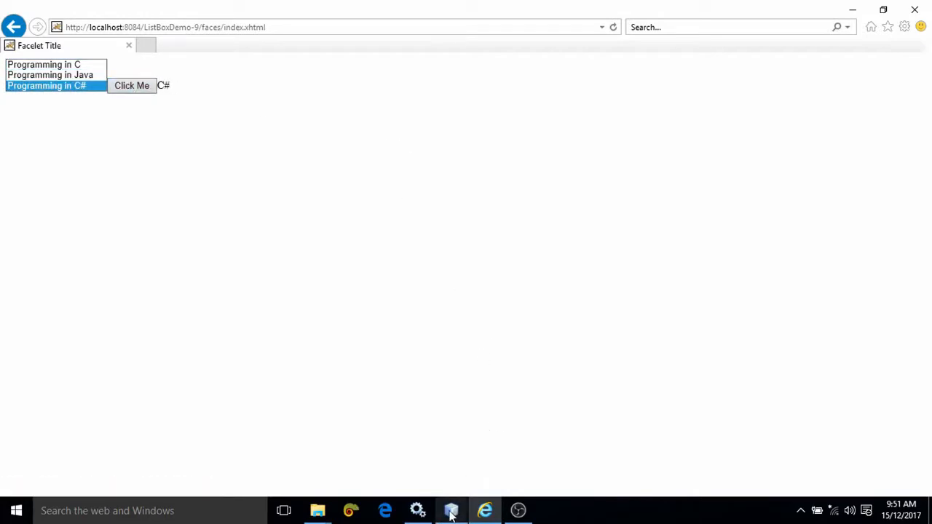
{"action": "left_click", "coordinate": [451, 510]}
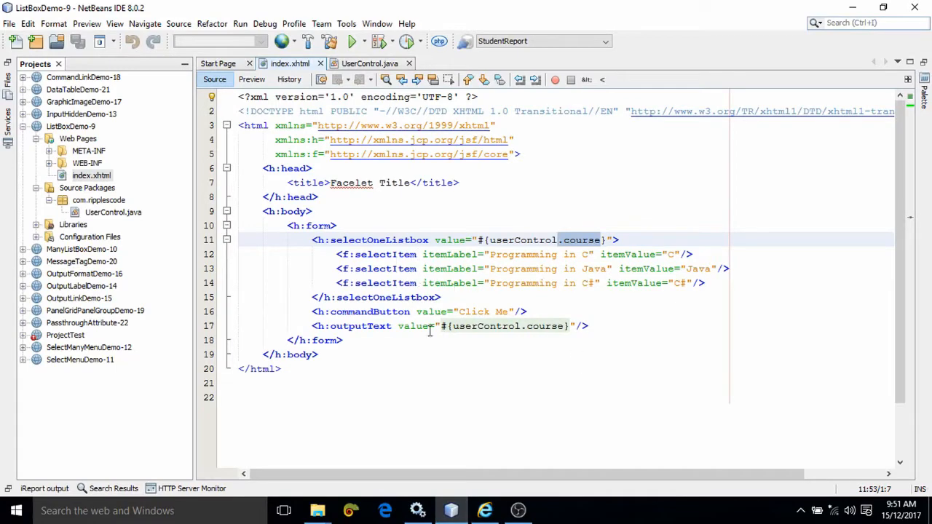